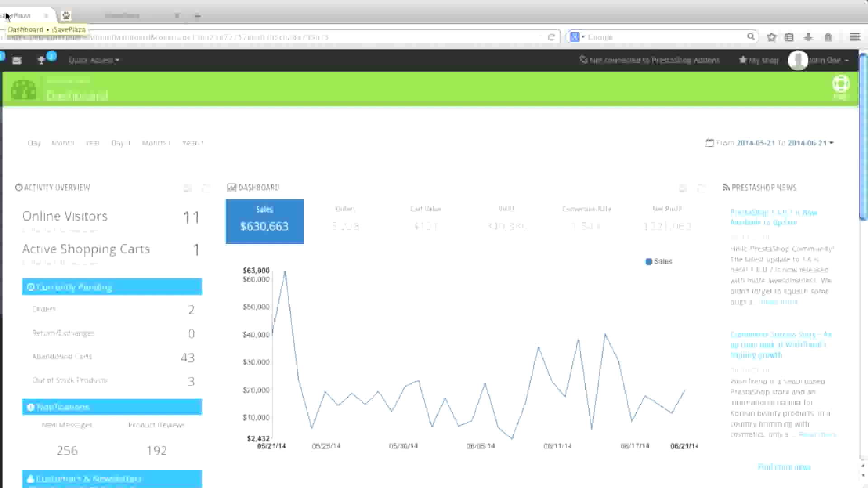
Reveal the Preferences submenu from the iSavePlaza dashboard sidebar
left_click(39, 247)
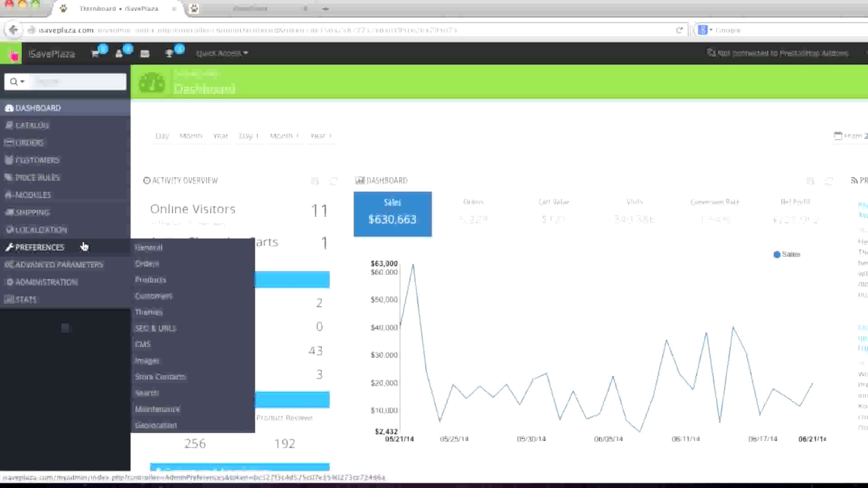
mouse_move(93, 246)
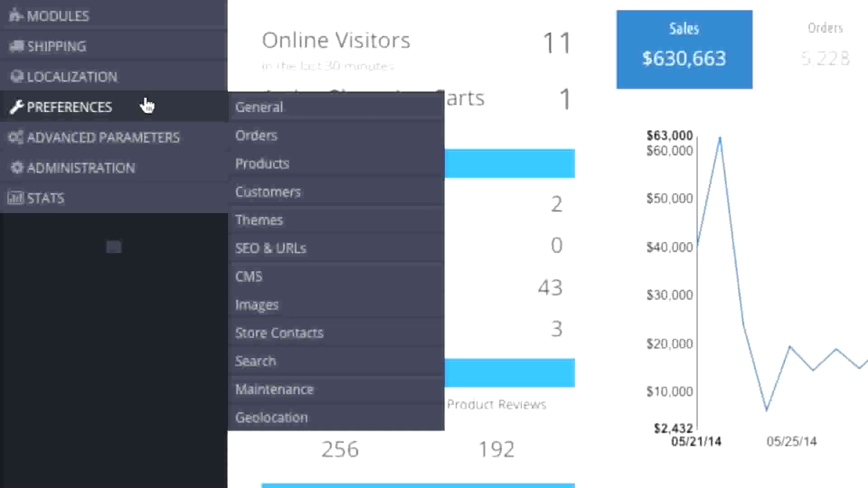
mouse_move(287, 312)
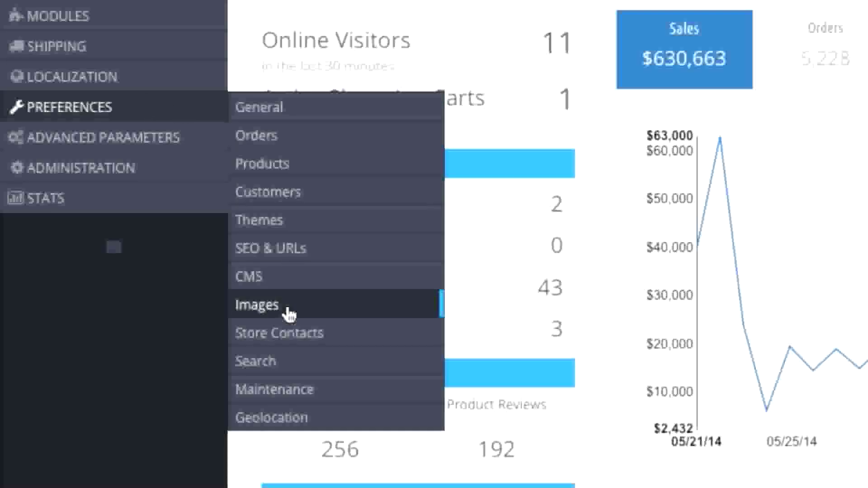
Go to Preferences > Images and edit the 870×217 category_default image type
left_click(257, 304)
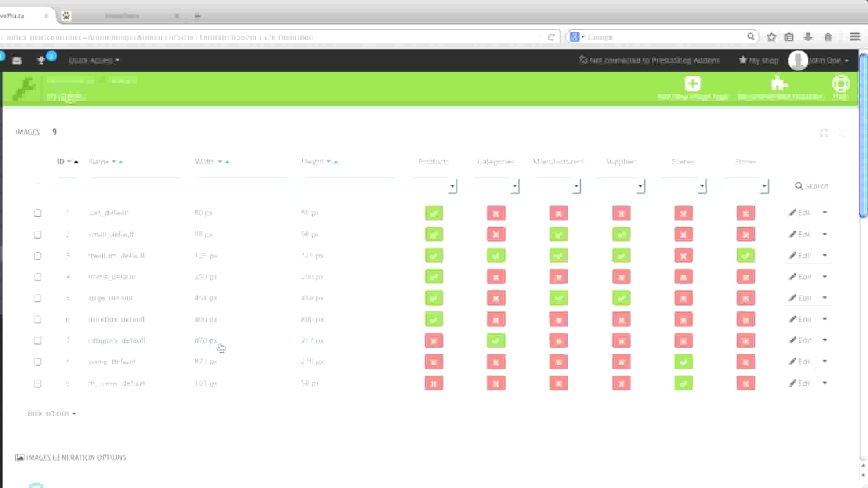
mouse_move(224, 345)
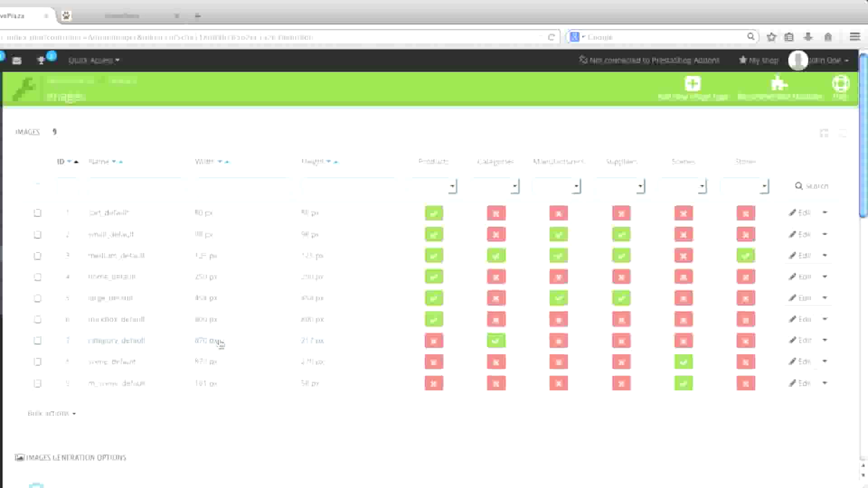
mouse_move(537, 345)
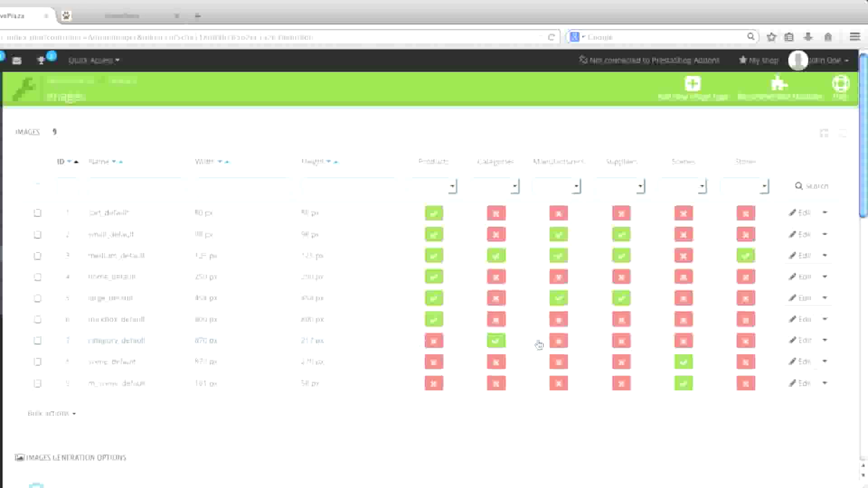
mouse_move(801, 341)
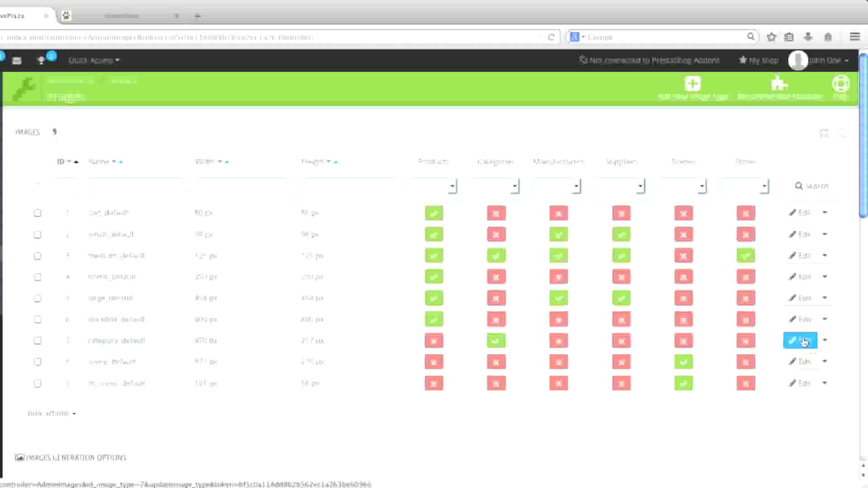
left_click(800, 340)
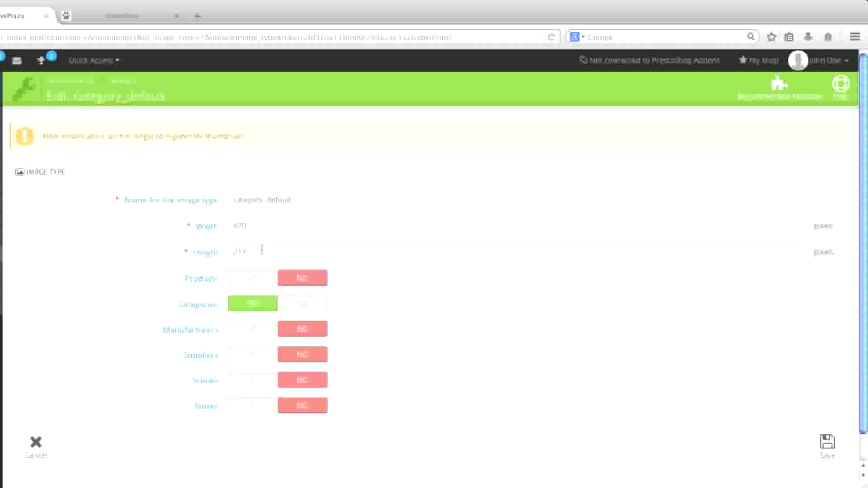
mouse_move(252, 304)
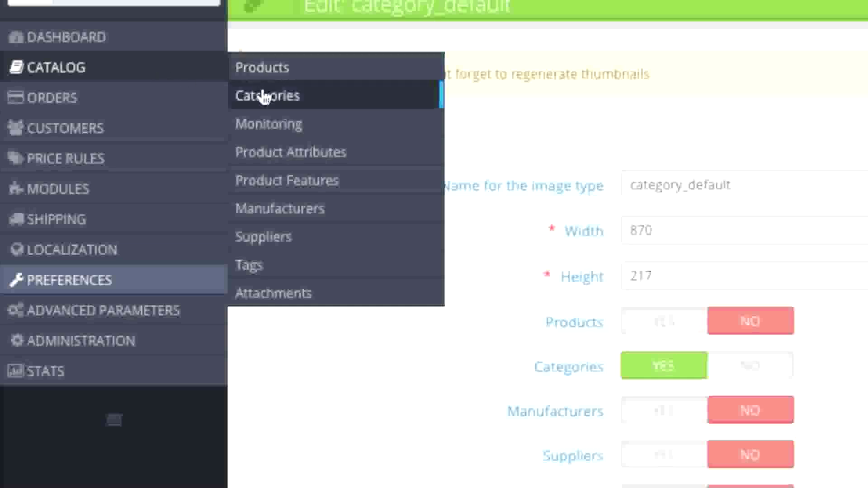
From Catalog > Categories, add a new category named Men's Wear
left_click(267, 96)
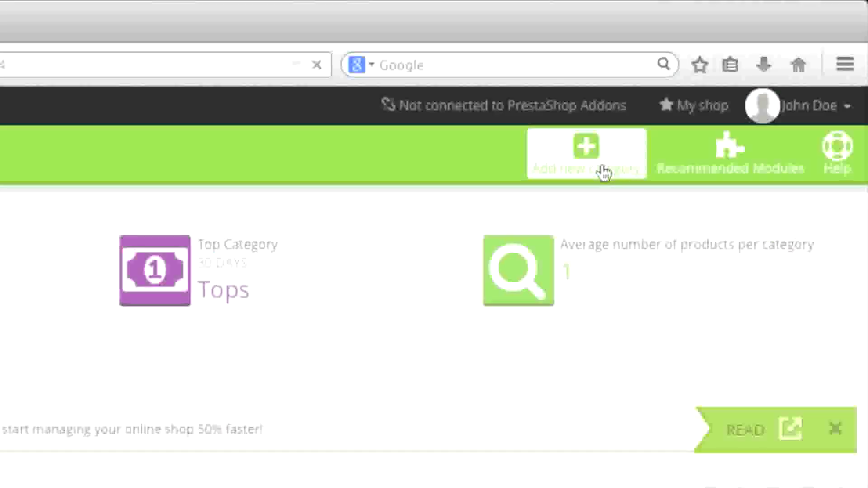
left_click(587, 154)
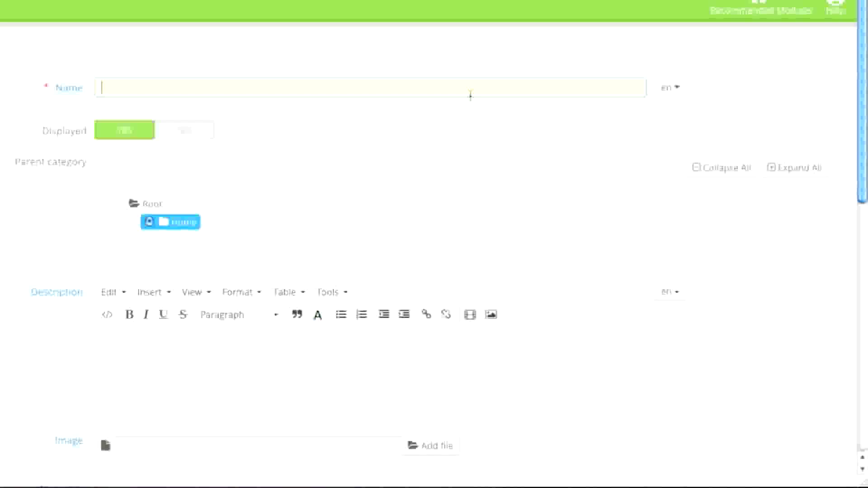
mouse_move(130, 221)
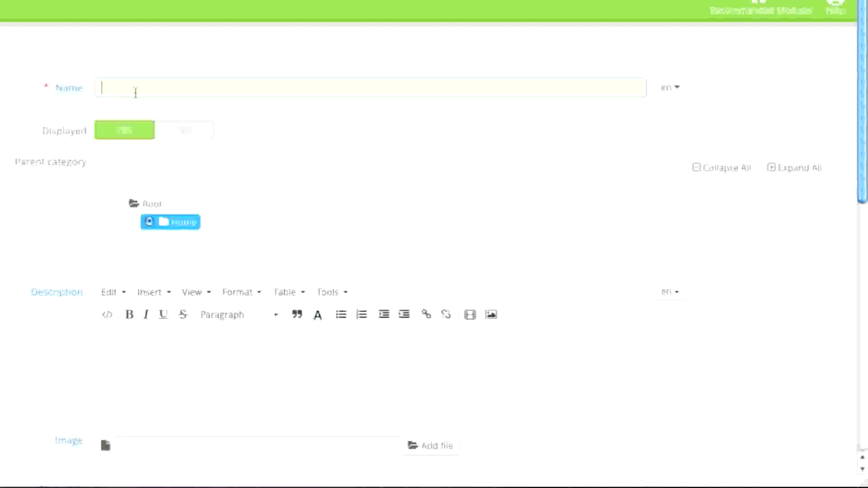
type("Men's")
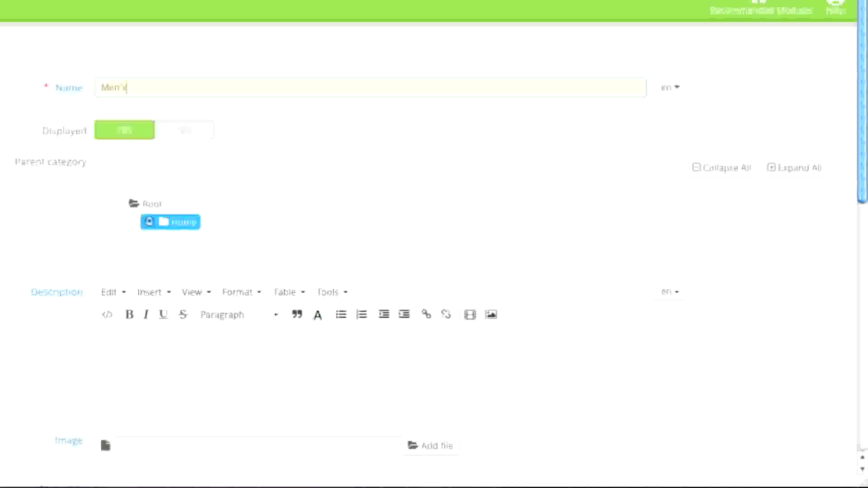
type("Wear")
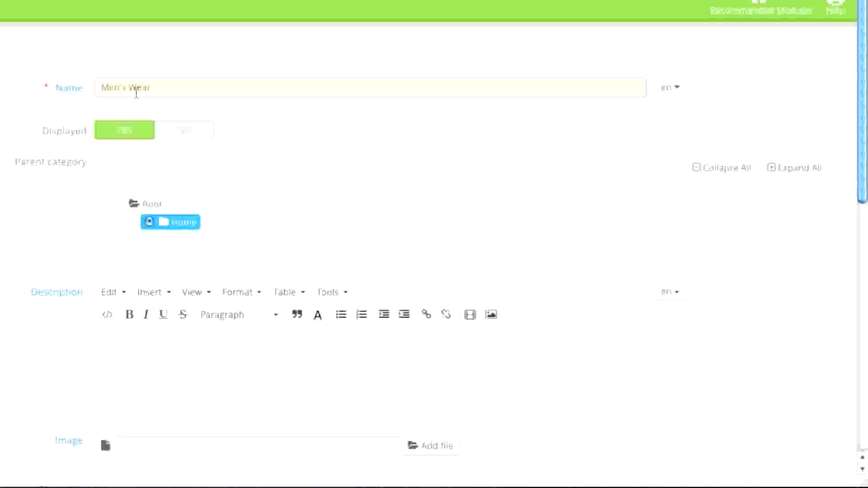
Describe Men's Wear as 'Men's clothing. Choose from shirts, pants and shoes' and attach mens.png
scroll("down", 3)
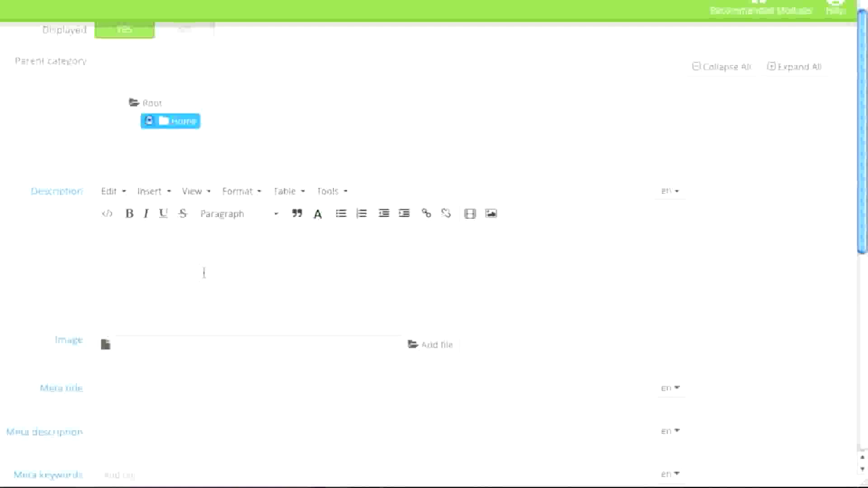
mouse_move(490, 214)
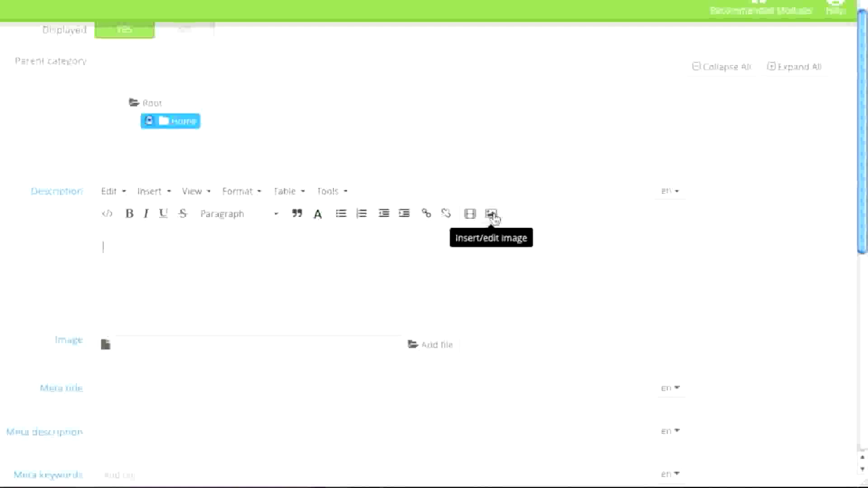
mouse_move(470, 215)
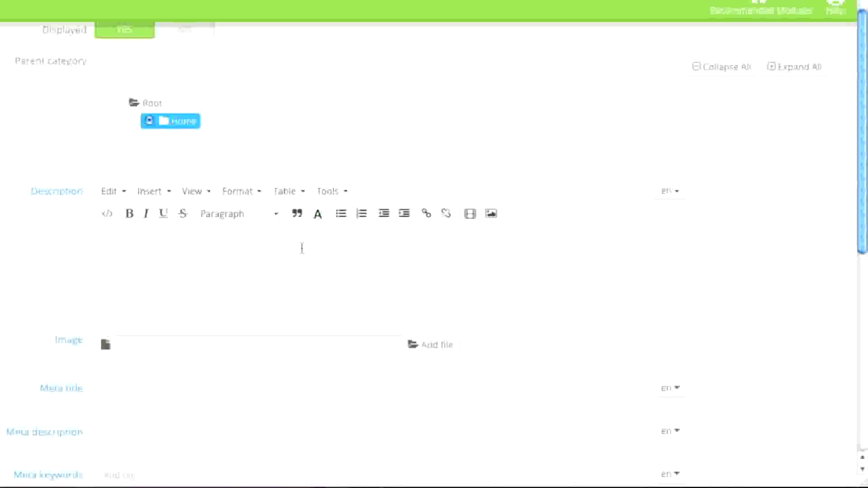
type("Men's clothing. Choose from shirts, pants and shoes.")
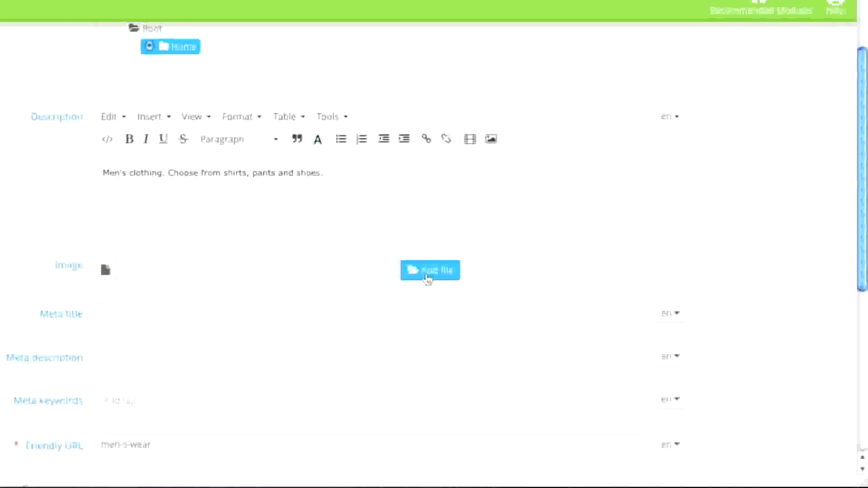
left_click(430, 271)
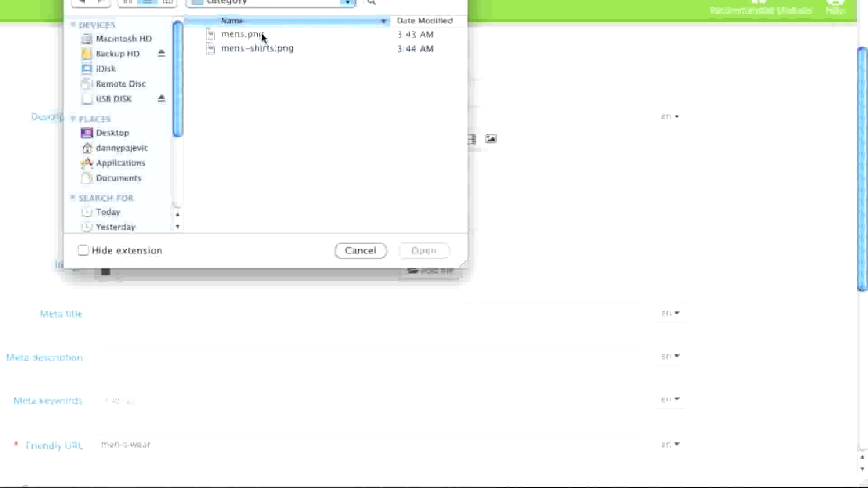
double_click(237, 33)
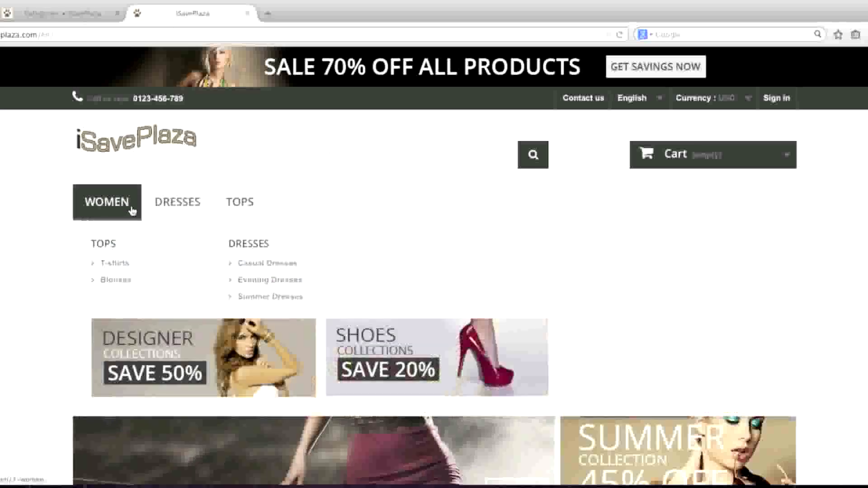
Visit the storefront's Women category page, then return to the Men's Wear form
left_click(107, 202)
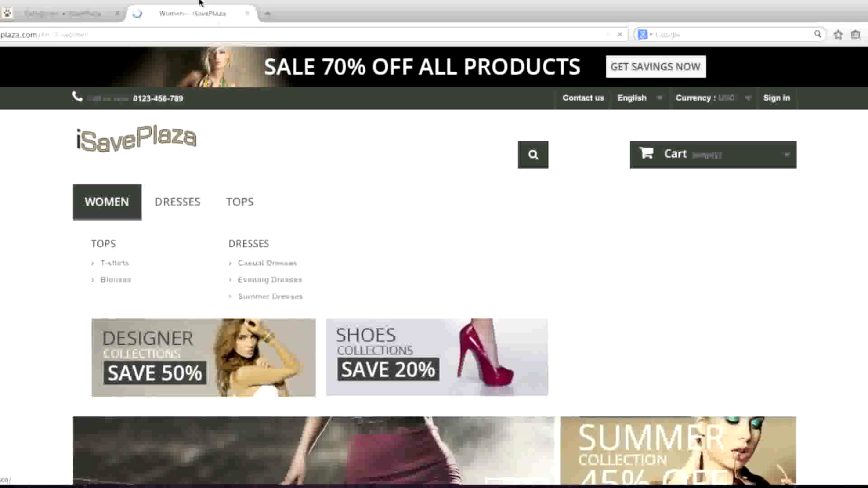
left_click(107, 201)
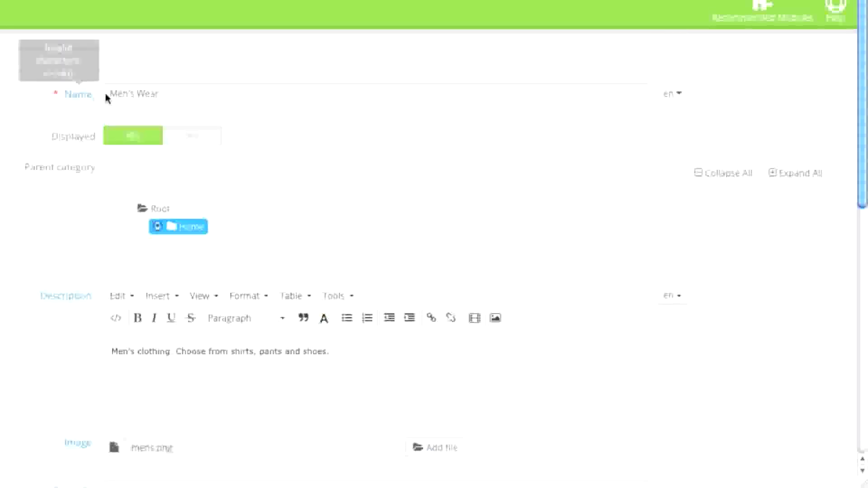
Set meta description 'Choose from the hottest men's clothing on the web' and keyword tag men's wear
scroll("down", 3)
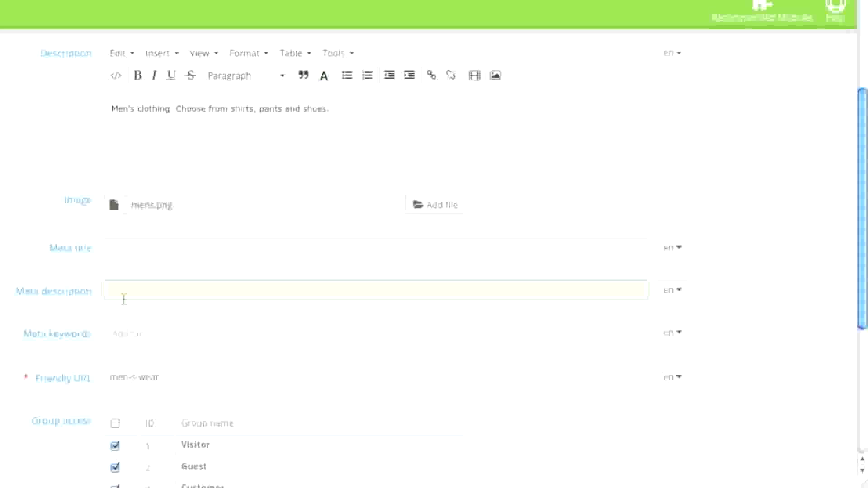
type("Choose from the hottest men's clothing on the web.")
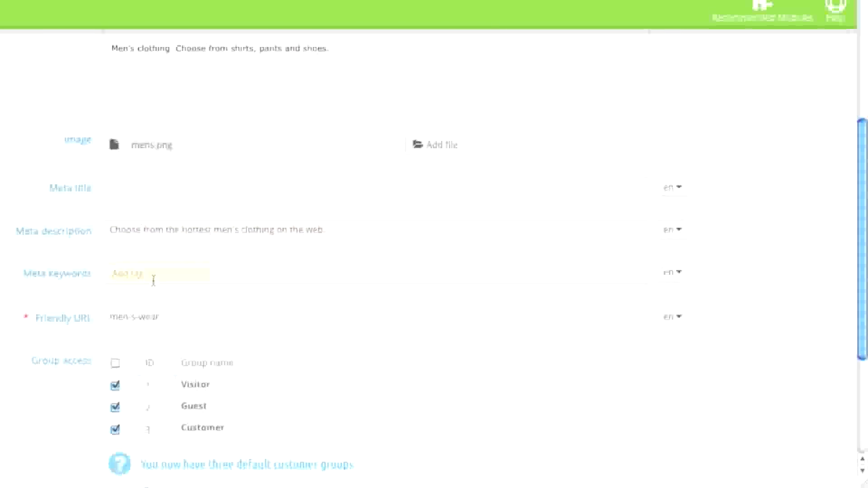
type("men's wea")
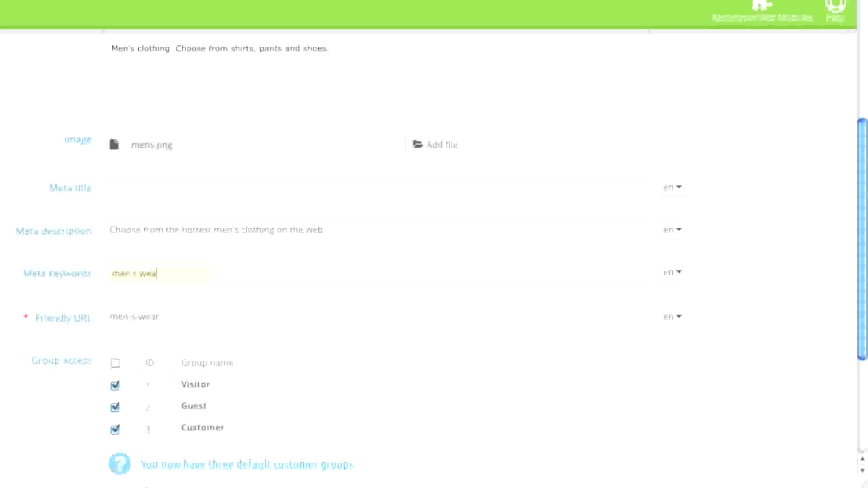
key("Enter")
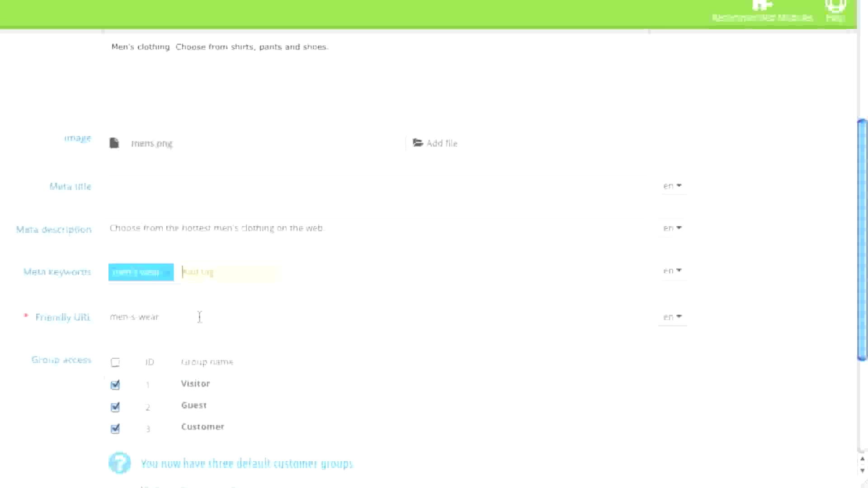
left_click(671, 174)
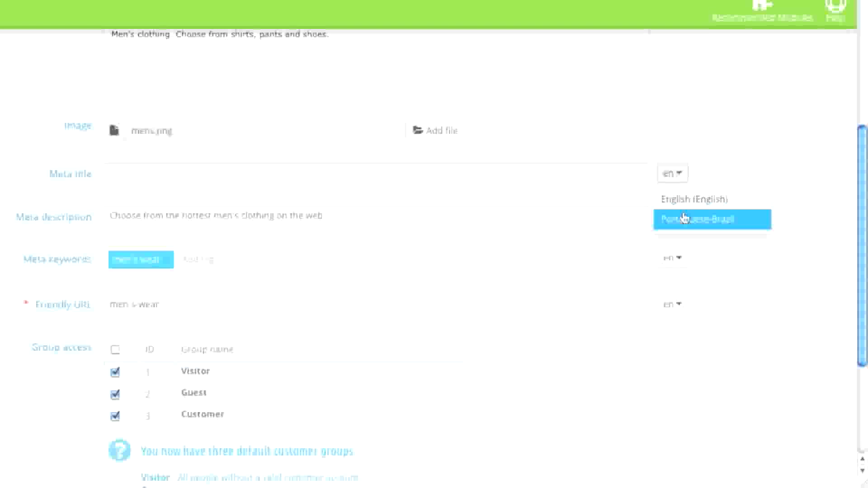
left_click(712, 219)
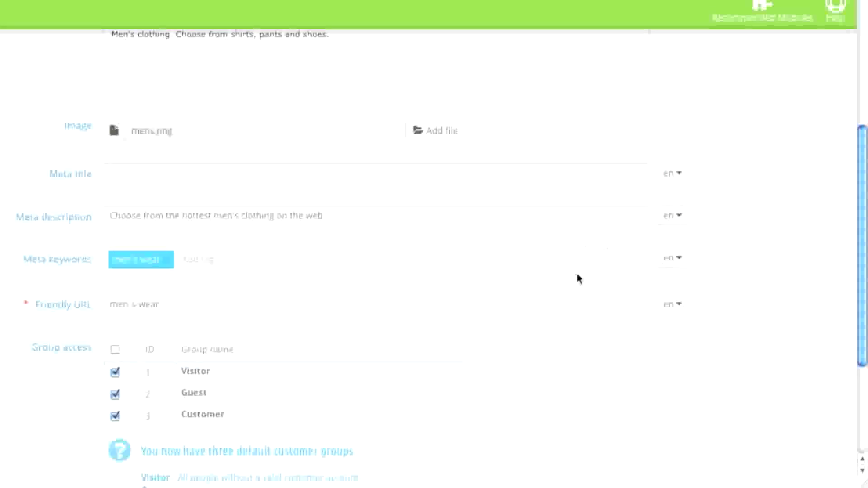
scroll("down", 3)
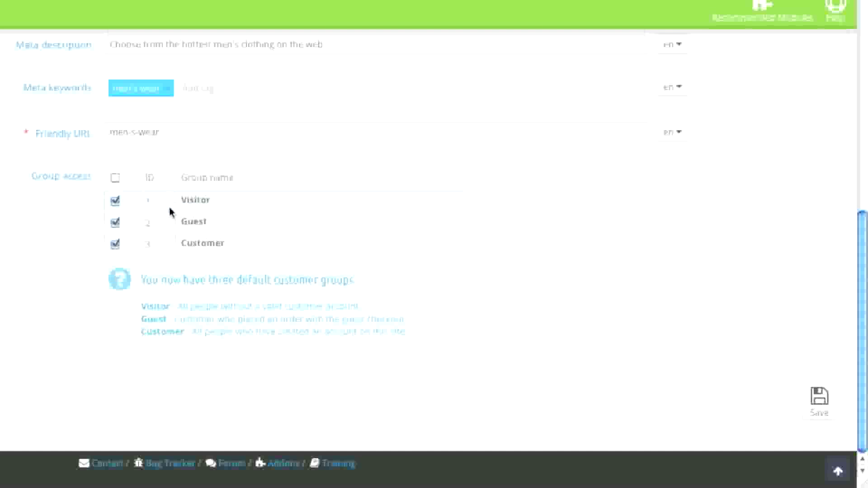
mouse_move(189, 213)
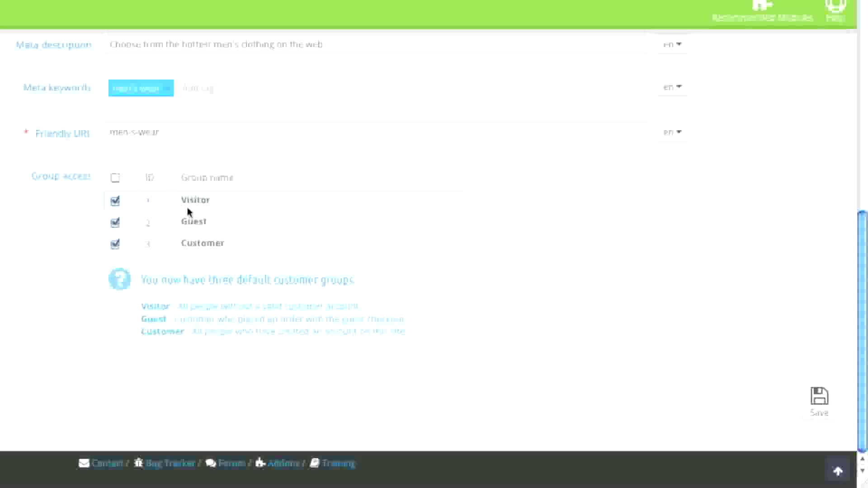
mouse_move(226, 247)
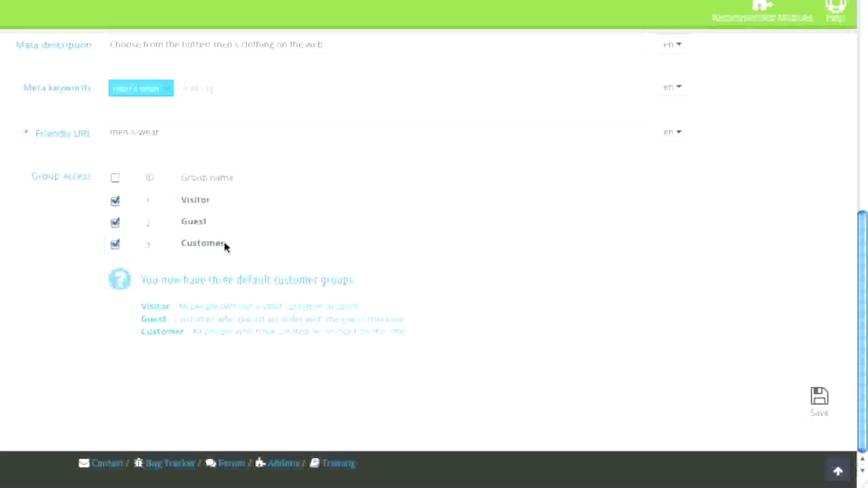
mouse_move(134, 220)
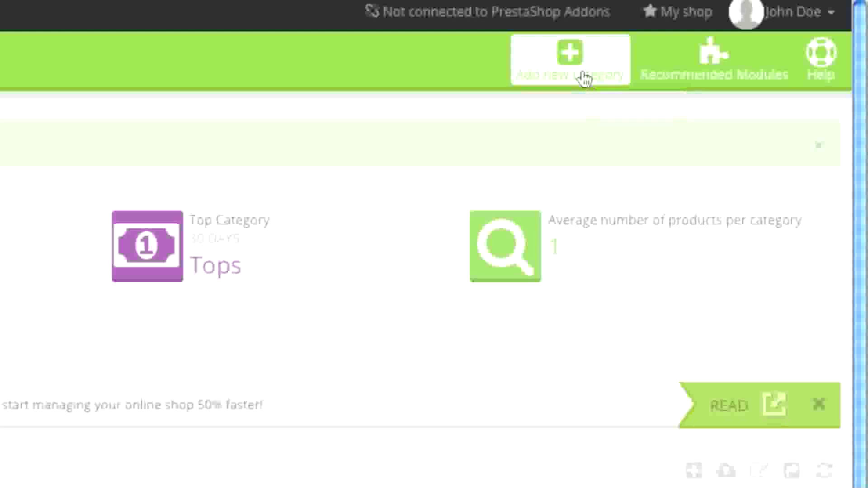
Start another new category from the Categories page, defaulting to Home as parent
left_click(570, 56)
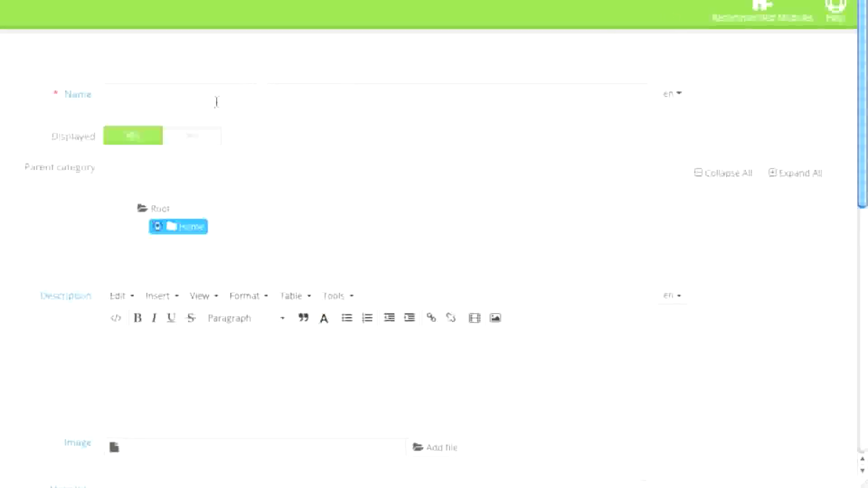
Name the new category Shirts and pick Men's Wear as parent in the expanded tree
type("Shirts")
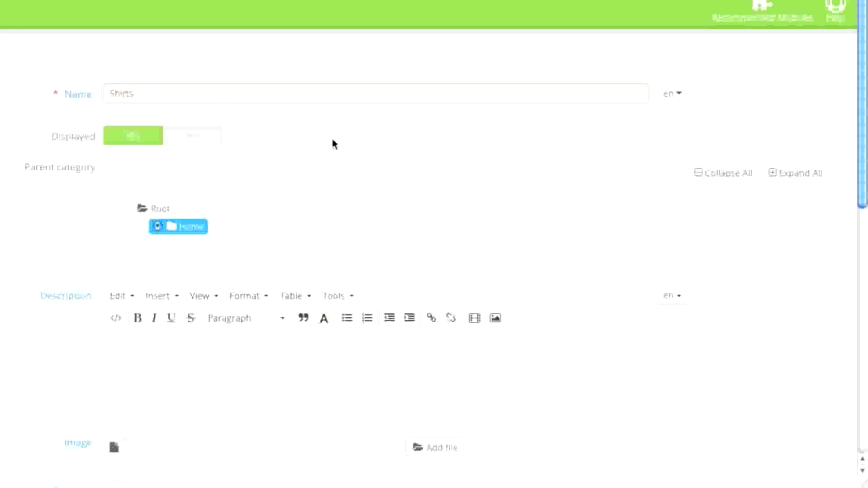
scroll("down", 3)
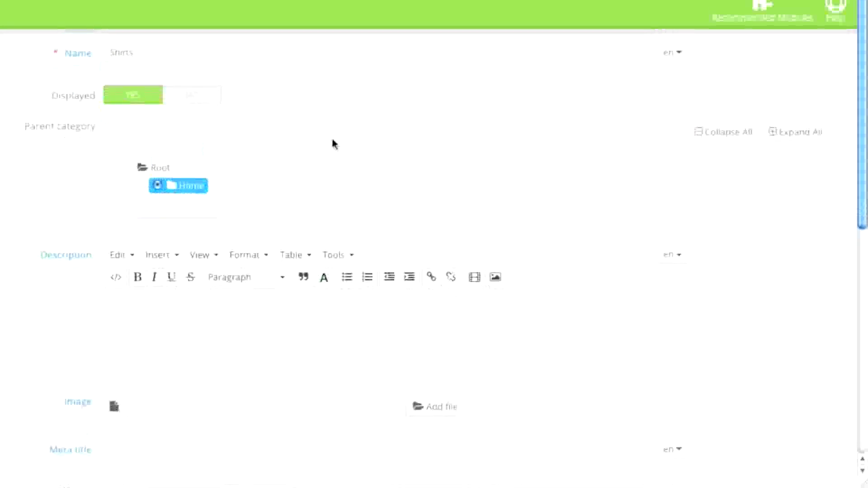
scroll("down", 3)
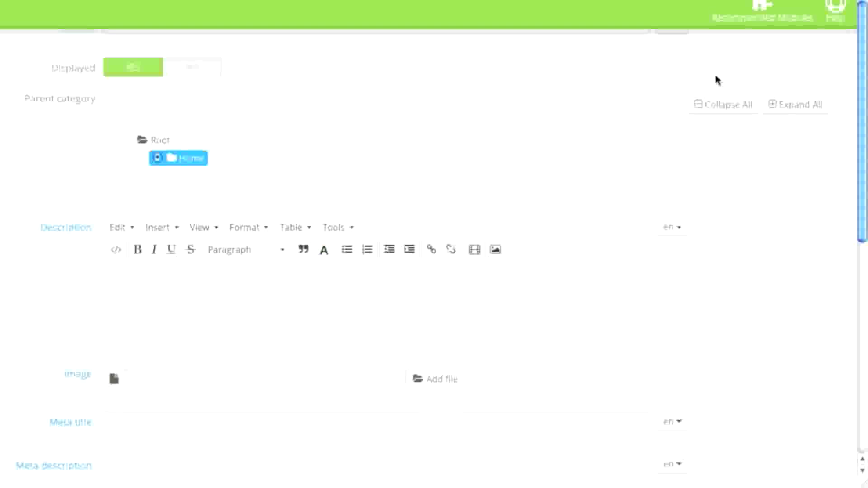
left_click(798, 105)
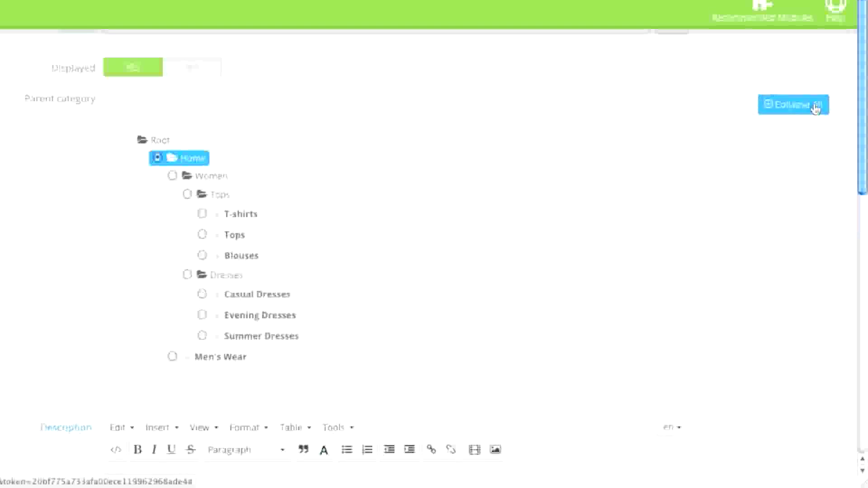
left_click(795, 105)
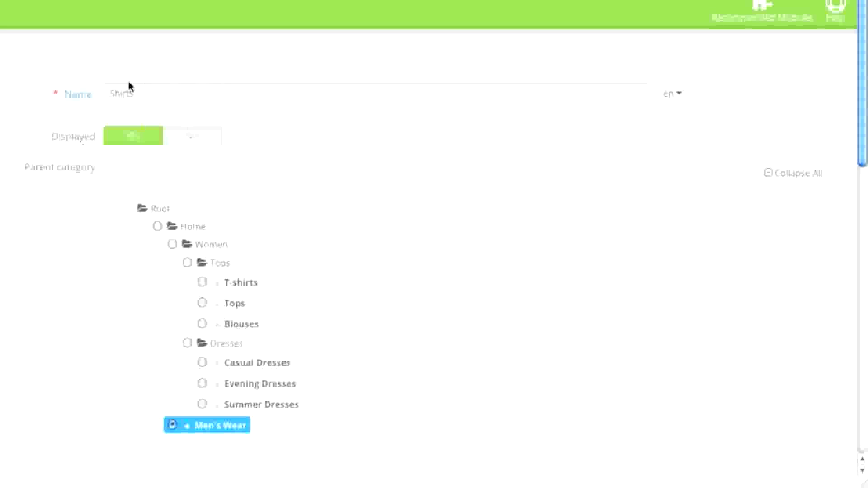
Give Shirts the meta description 'Choose from a wide selection of men's shirts' and a men's keyword
scroll("down", 3)
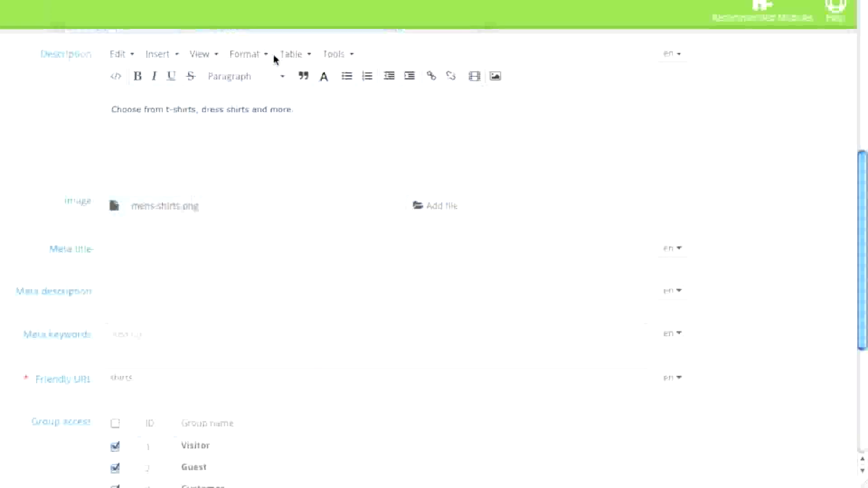
scroll("down", 3)
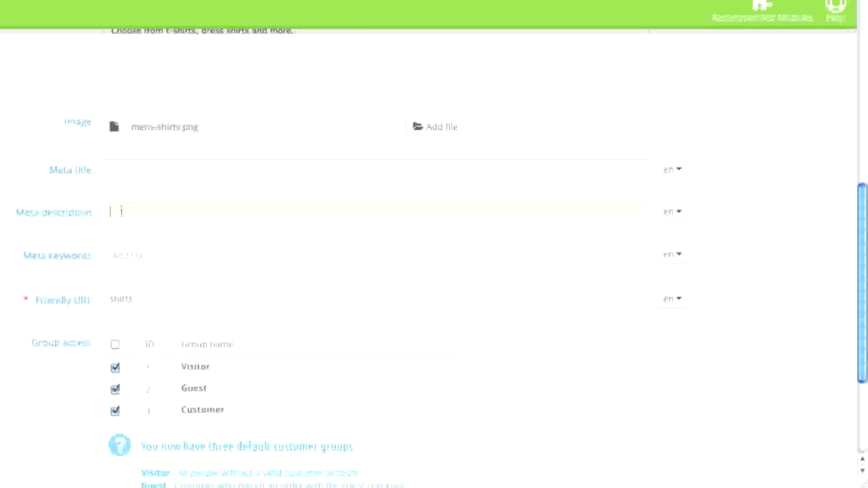
type("Choose from a wide selection of men's shirts")
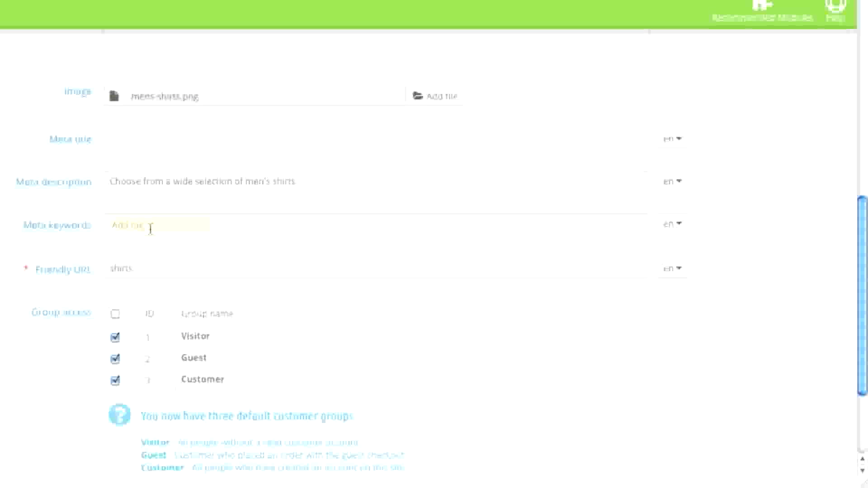
type("men's shirts")
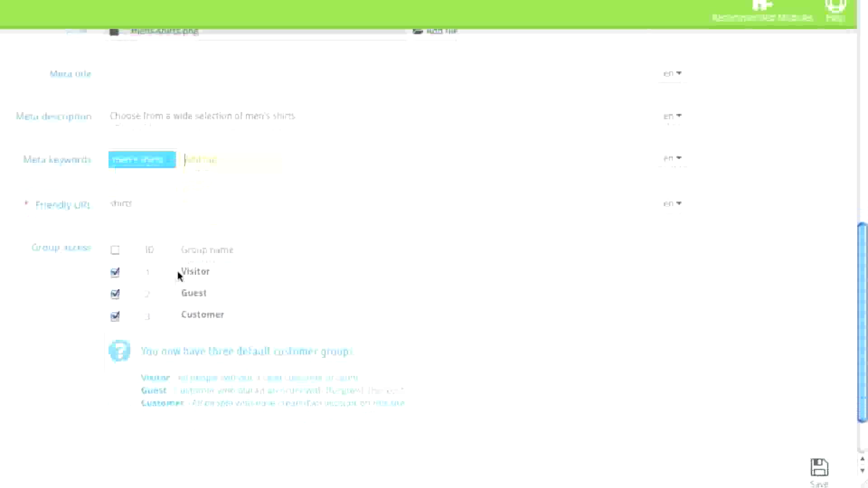
scroll("down", 3)
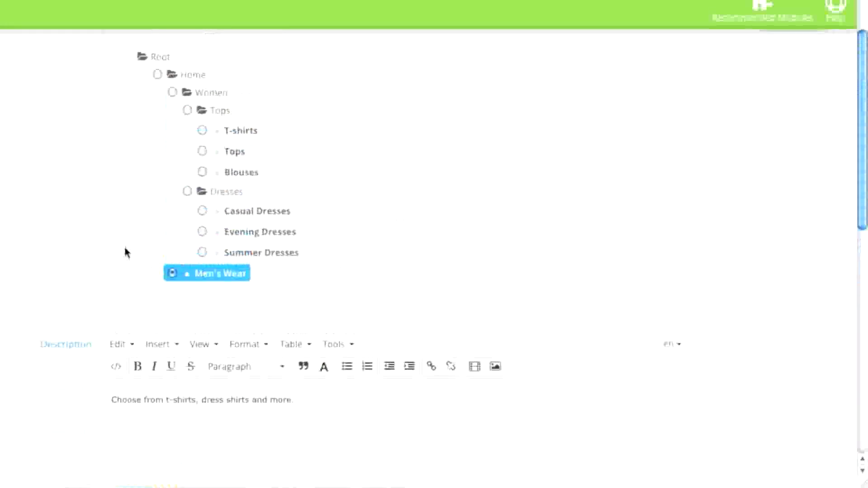
scroll("down", 3)
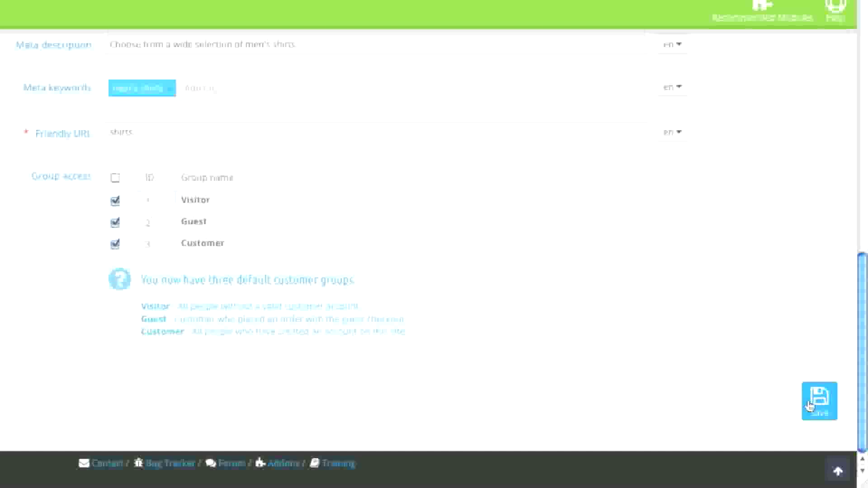
Save Shirts, open Men's Wear's subcategories, and toggle the Shirts Displayed status
left_click(819, 402)
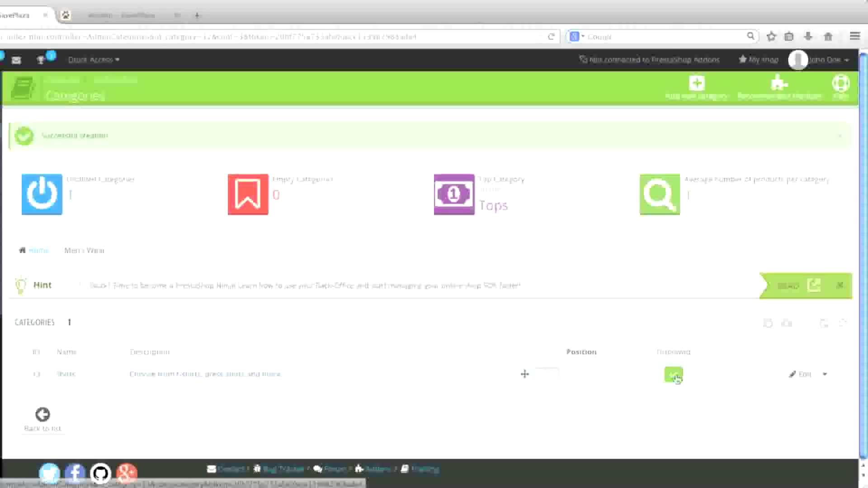
mouse_move(674, 378)
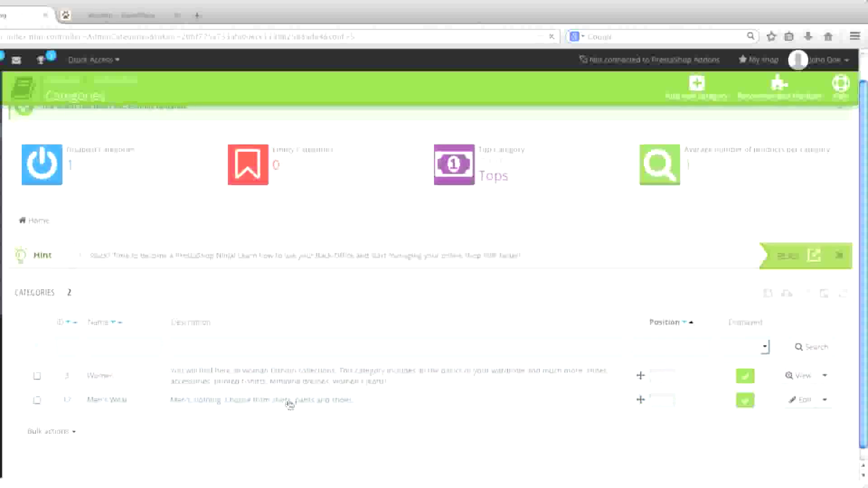
left_click(107, 400)
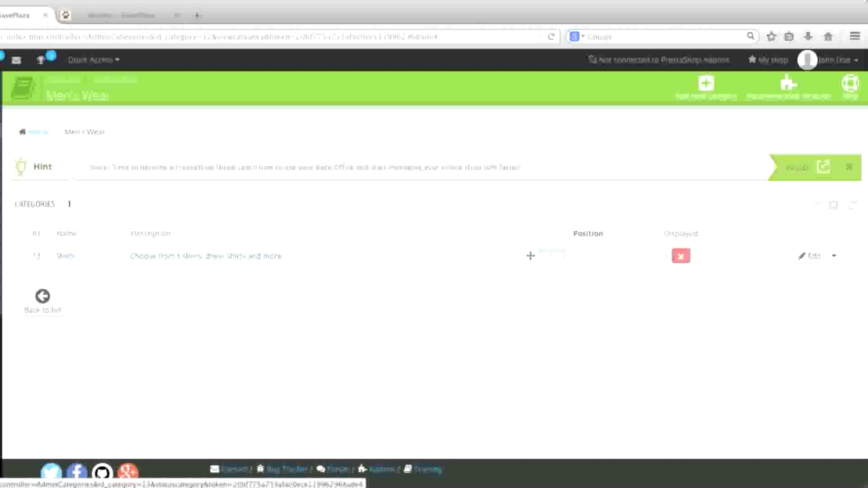
mouse_move(535, 193)
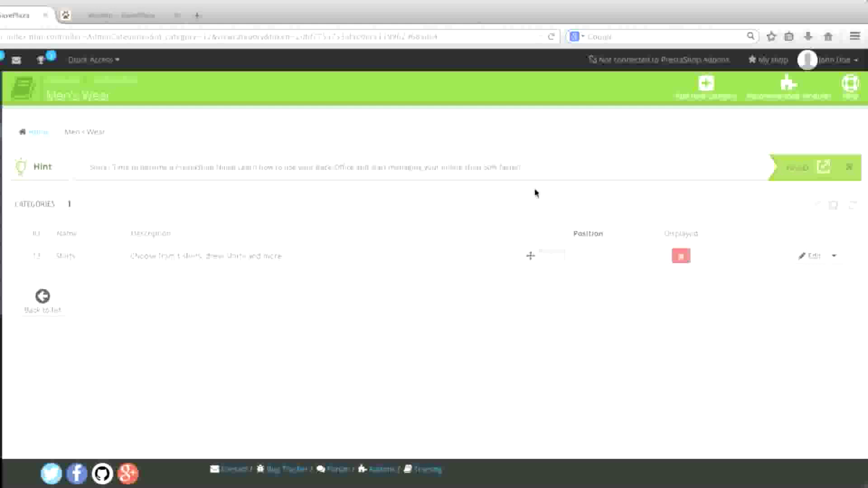
mouse_move(648, 245)
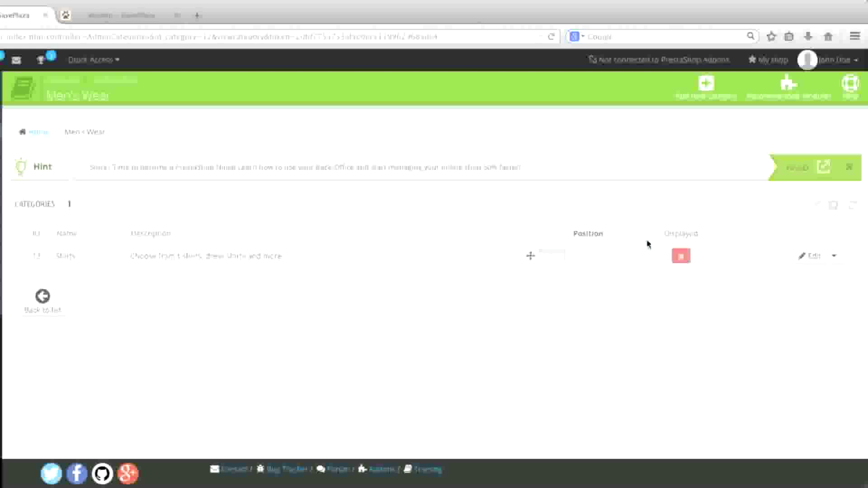
left_click(680, 256)
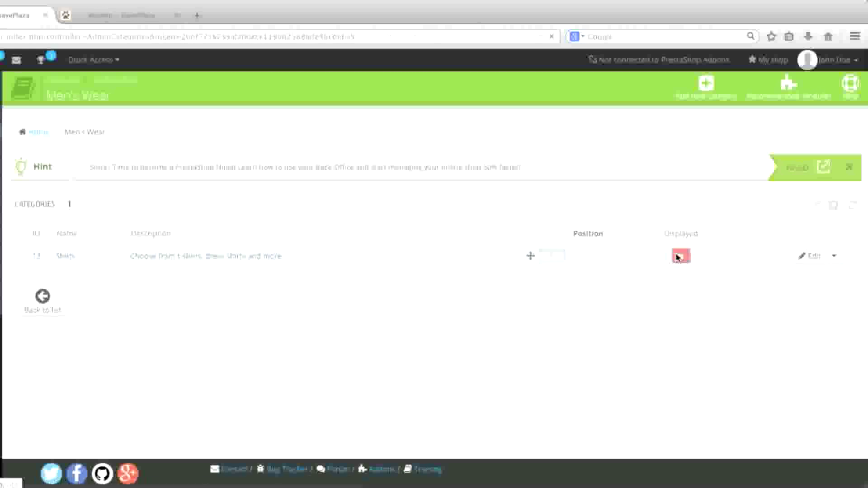
left_click(680, 255)
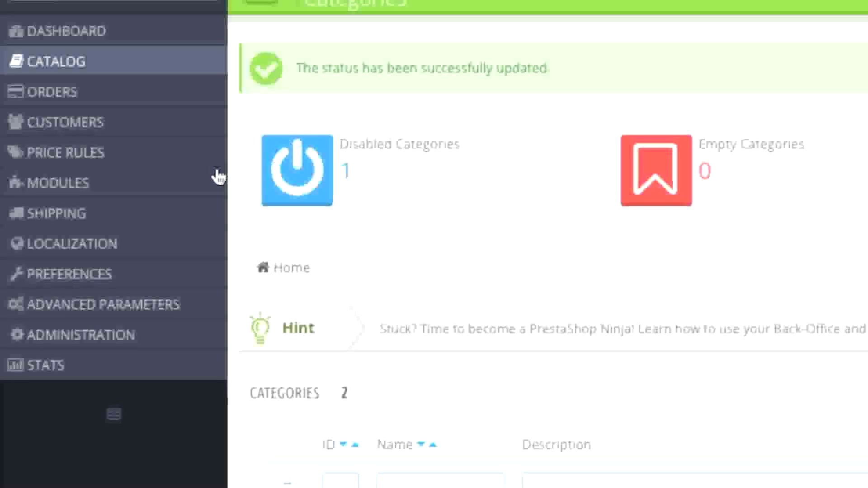
mouse_move(57, 182)
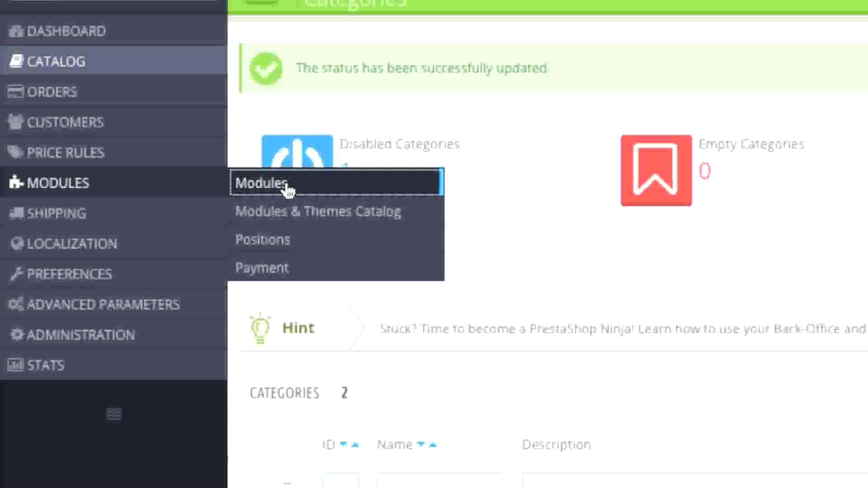
List installed front office feature modules and scroll to the top horizontal menu module
left_click(264, 184)
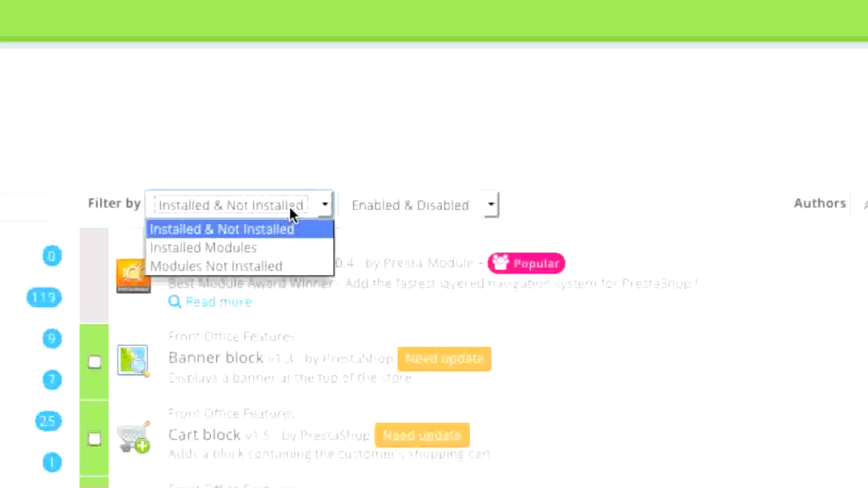
mouse_move(283, 237)
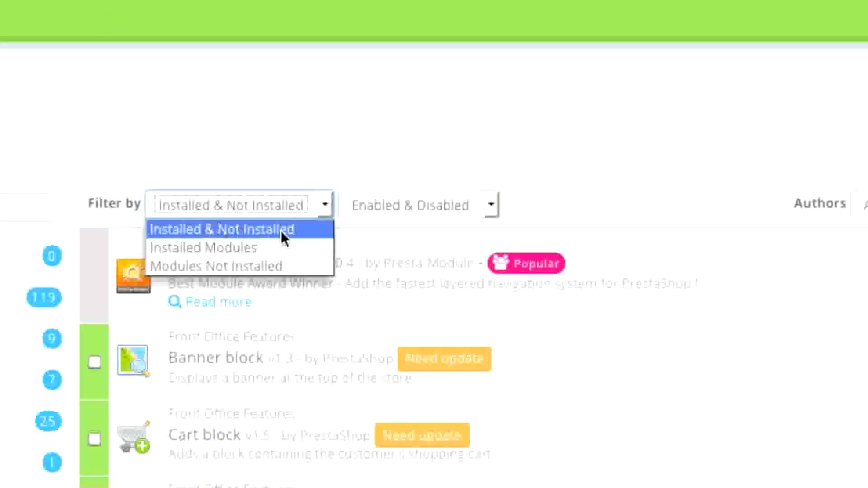
left_click(206, 248)
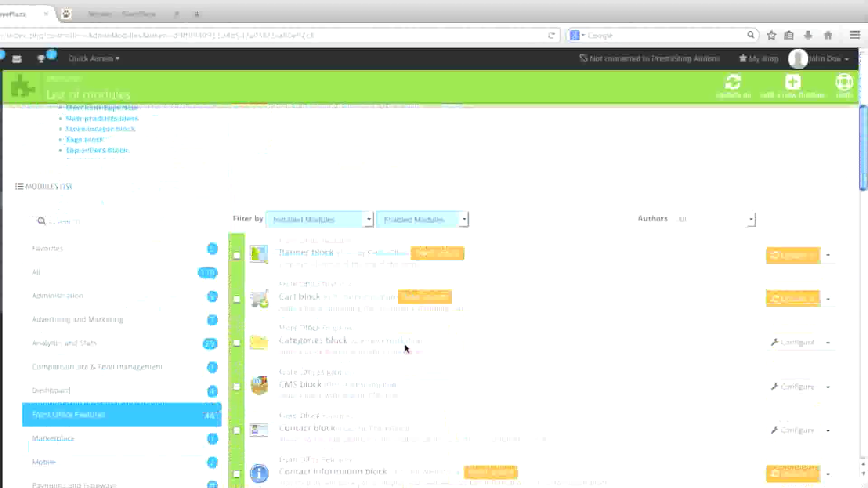
scroll("down", 3)
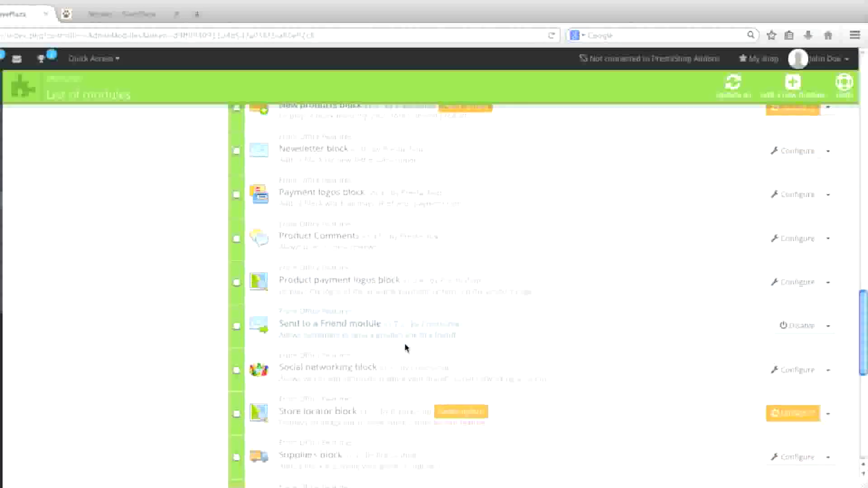
scroll("down", 3)
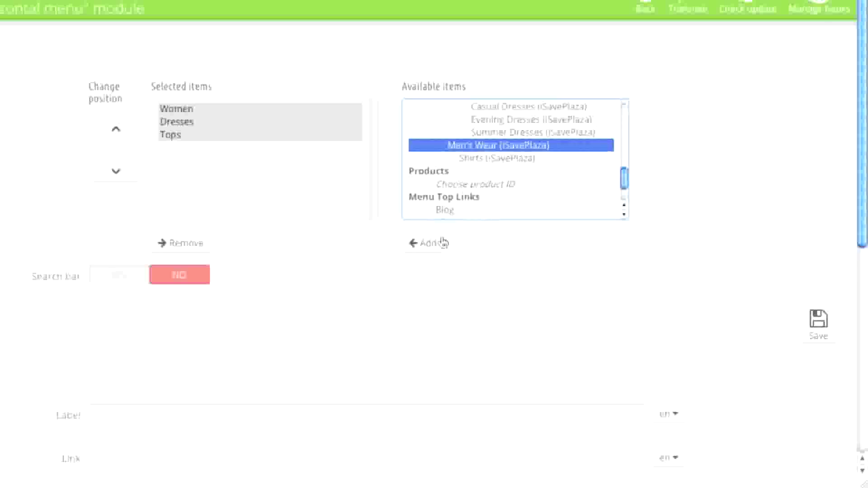
Add Men's Wear to the top horizontal menu items, save, and adjust its position
left_click(427, 243)
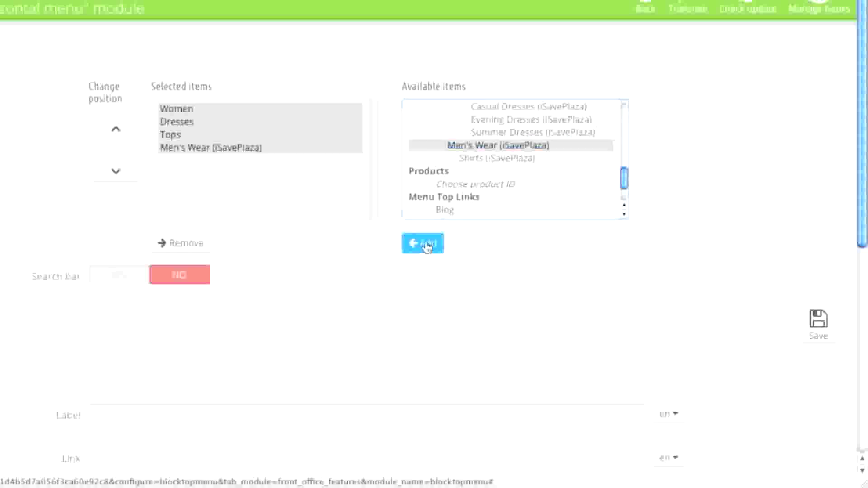
scroll("down", 3)
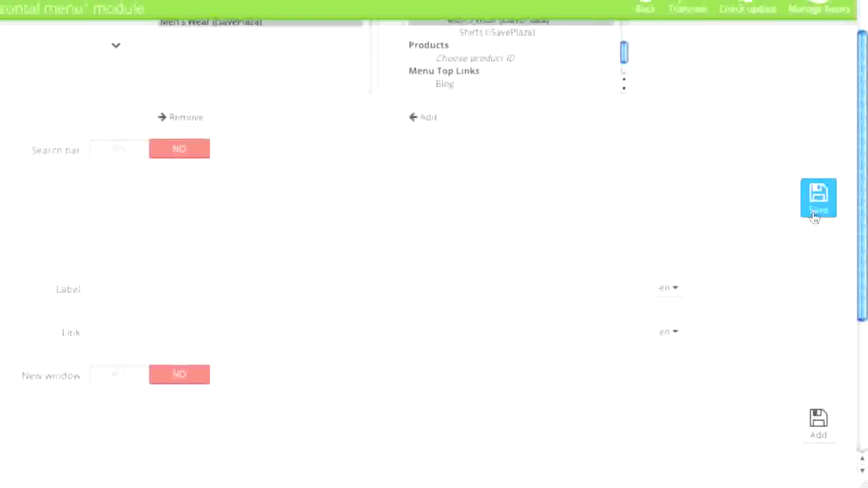
left_click(819, 197)
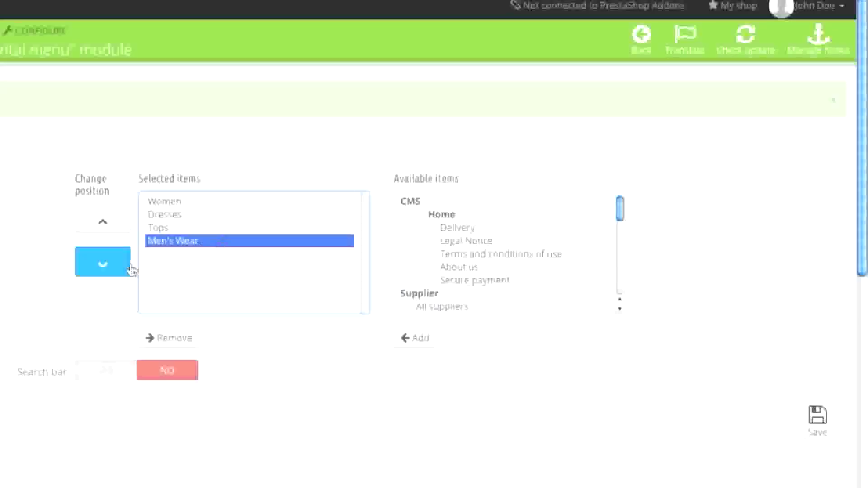
left_click(102, 219)
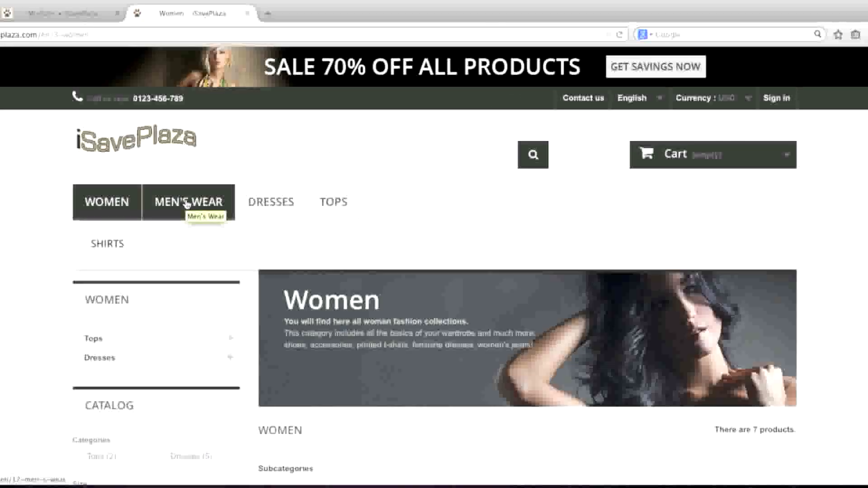
Open MEN'S WEAR from the storefront menu and scroll to its Shirts subcategory
left_click(189, 206)
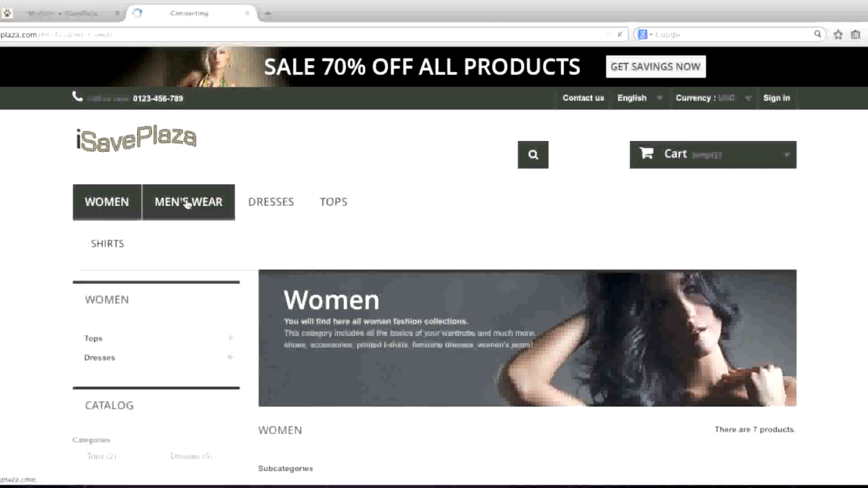
left_click(189, 202)
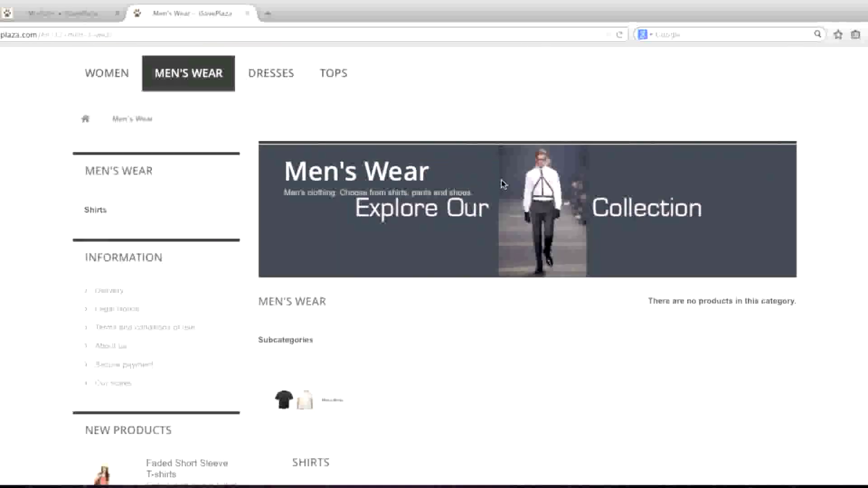
scroll("down", 3)
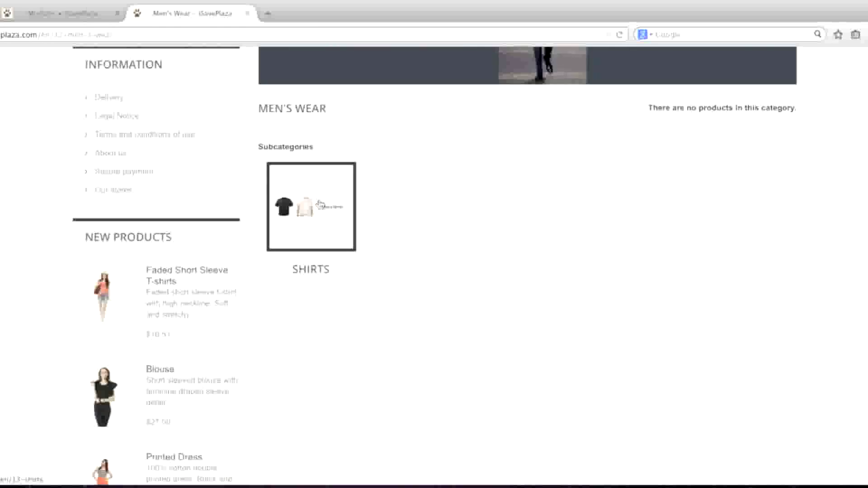